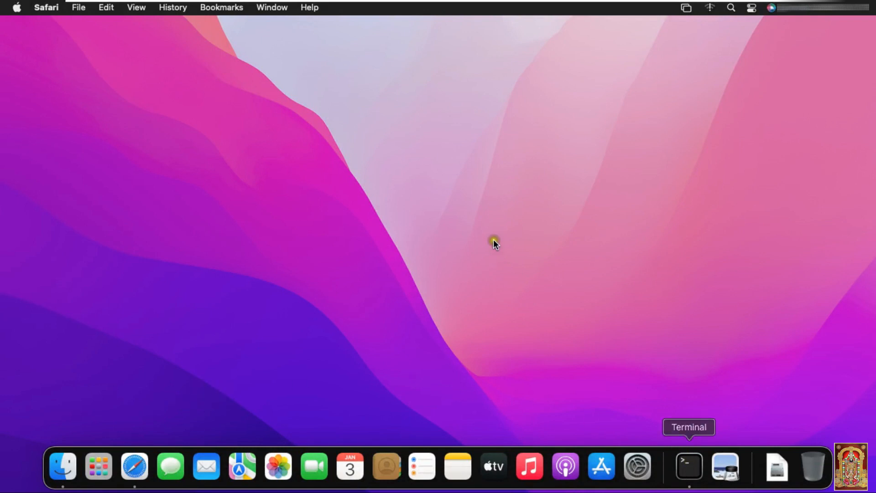
# Step: Open Terminal from the Dock to ping the printer at 192.168.1.50
pyautogui.click(687, 466)
pyautogui.write('ping 192.168.1.50')
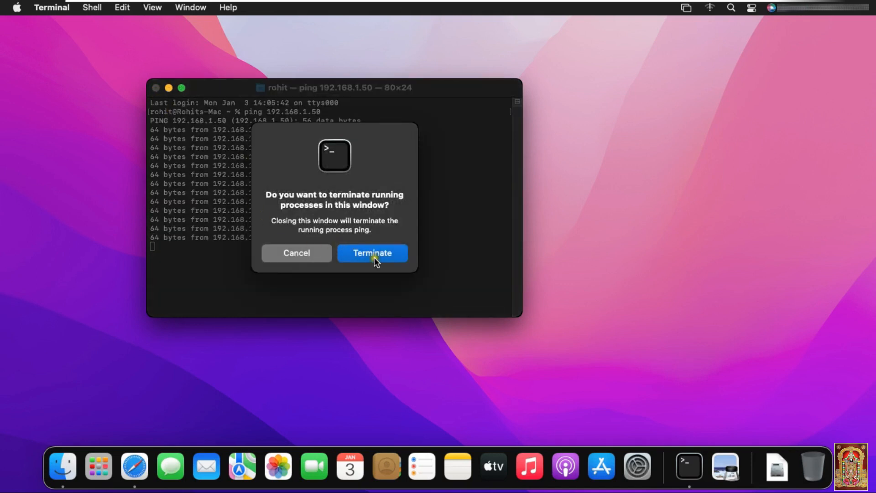
# Step: Confirm Terminate to end the ping and close the Terminal window
pyautogui.click(371, 252)
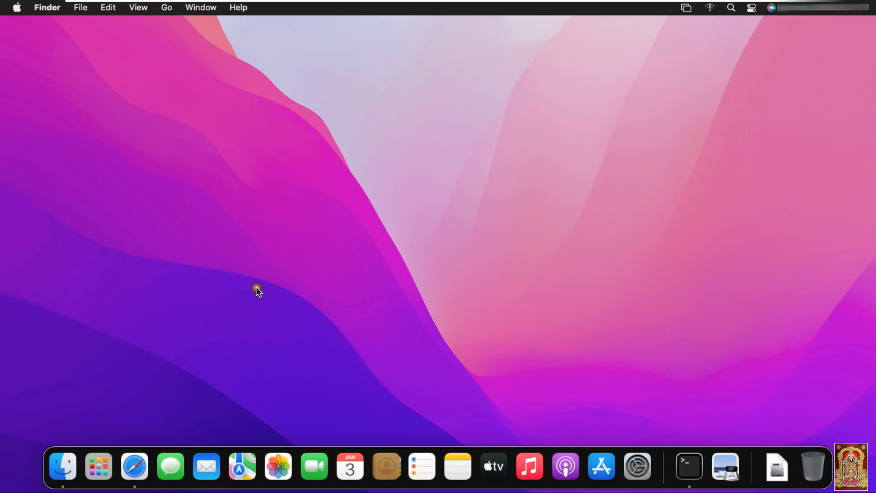
pyautogui.click(133, 466)
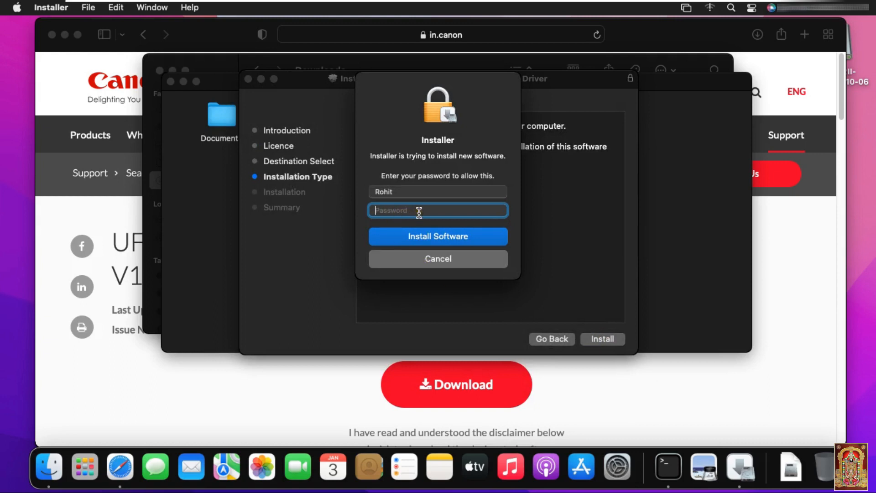
# Step: Authorize the Canon iR2525/2530 driver installation with the administrator password
pyautogui.click(437, 236)
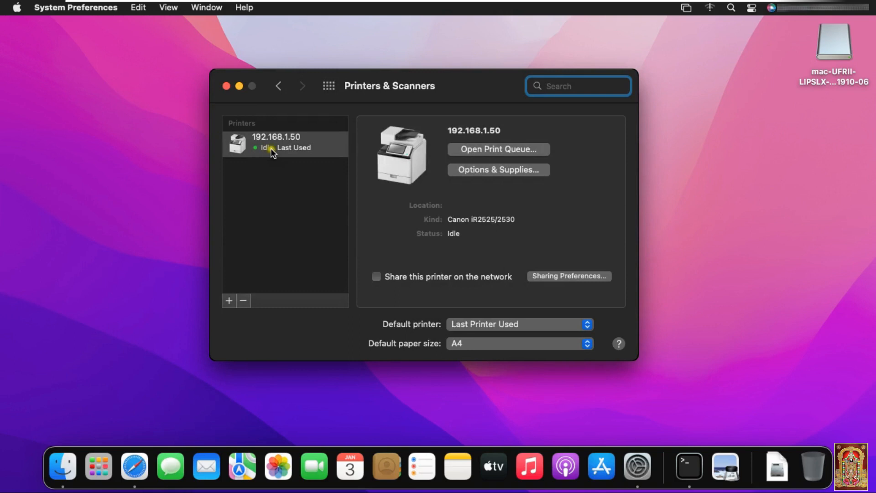
# Step: Rename the 192.168.1.50 printer to the Canon iR2525 model name
pyautogui.click(229, 301)
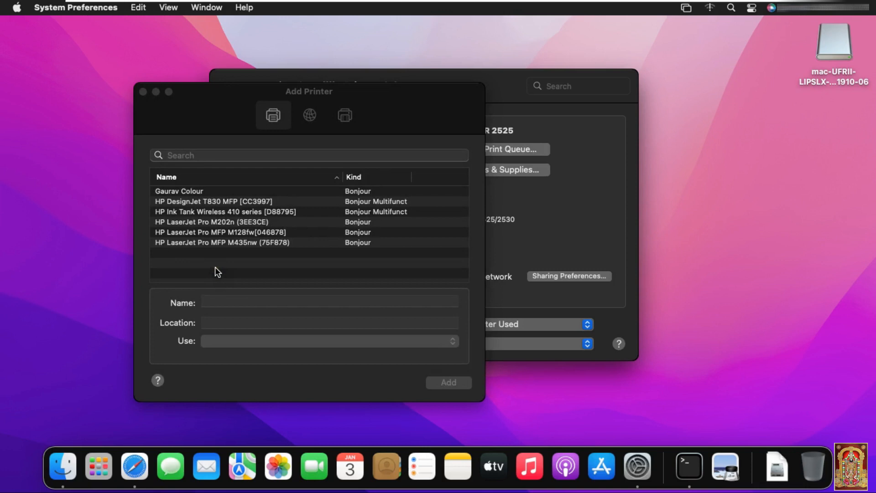